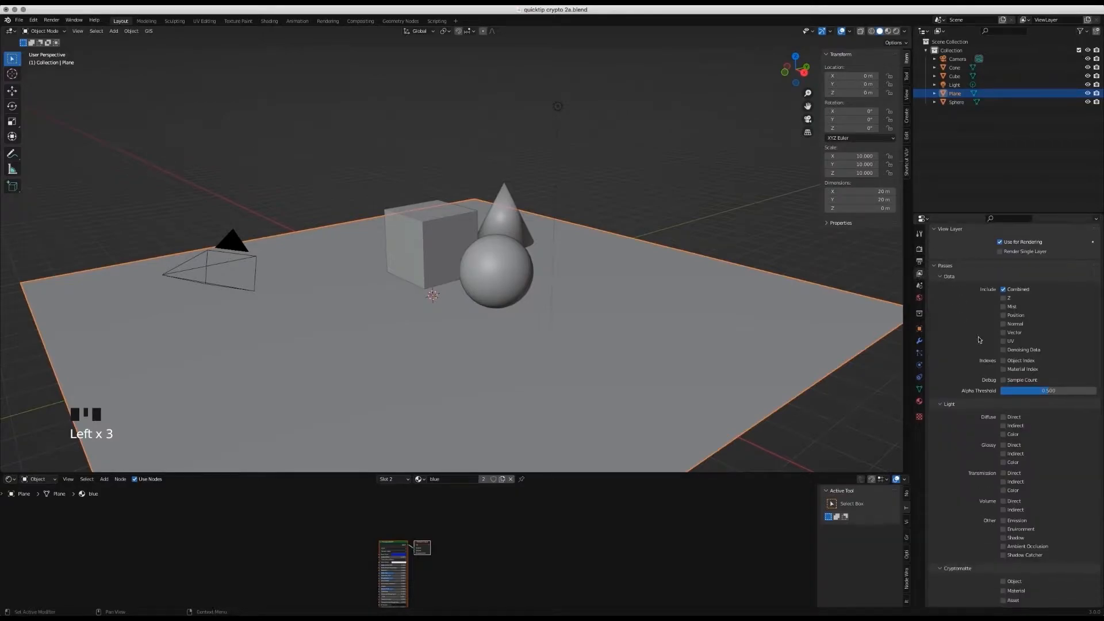
Enable the Cryptomatte Object pass in View Layer Properties.
scroll("down", 3)
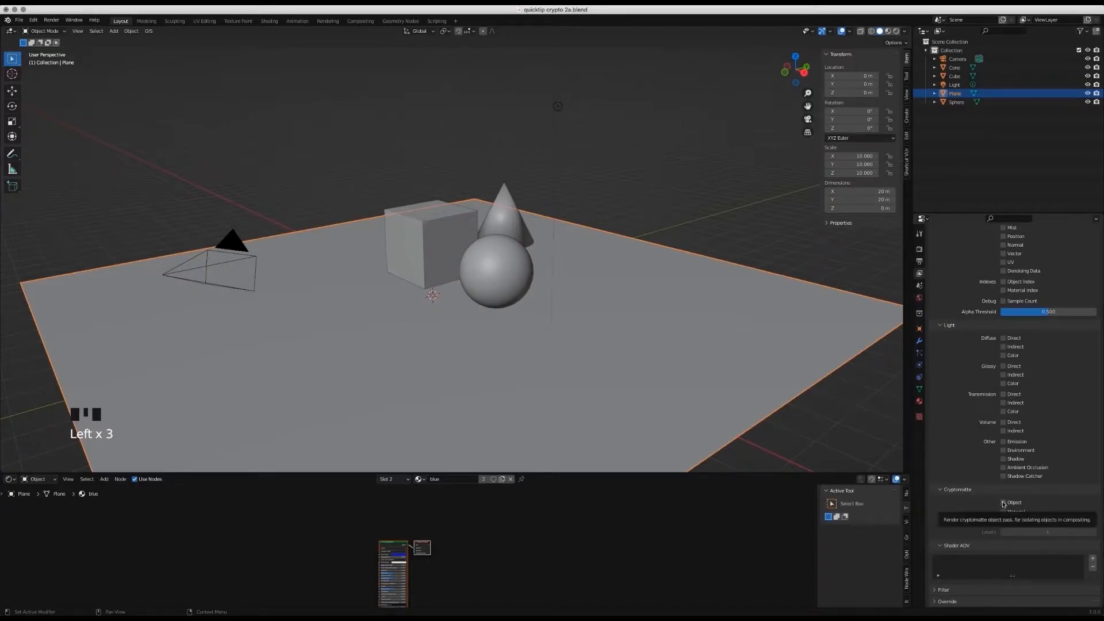
left_click(1003, 502)
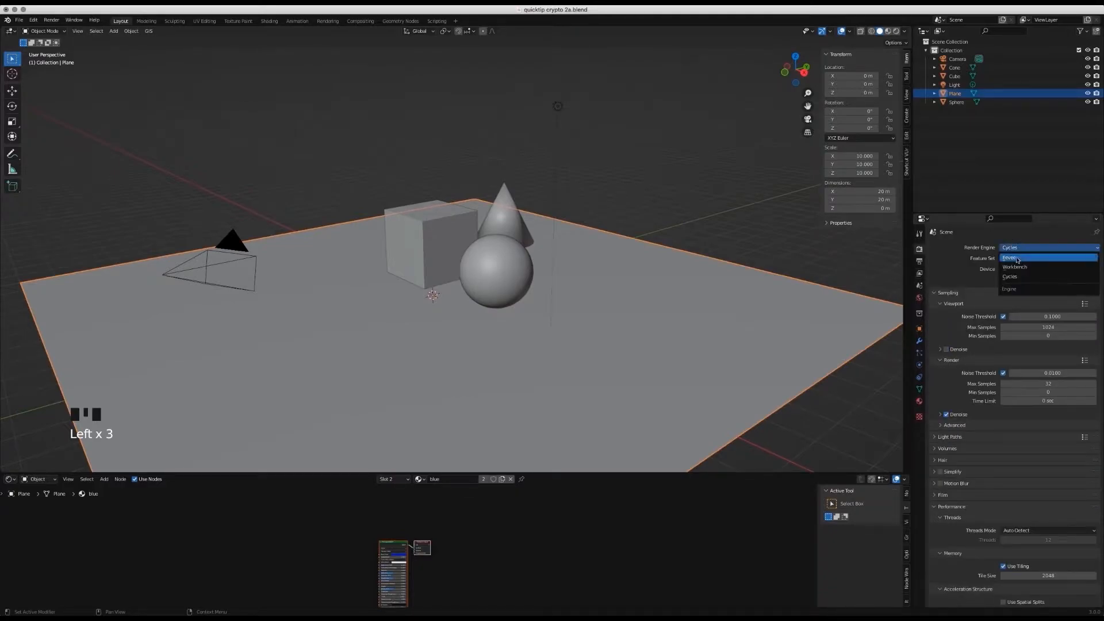
Keep Cycles as the render engine and render the cube, cone and sphere scene.
left_click(919, 274)
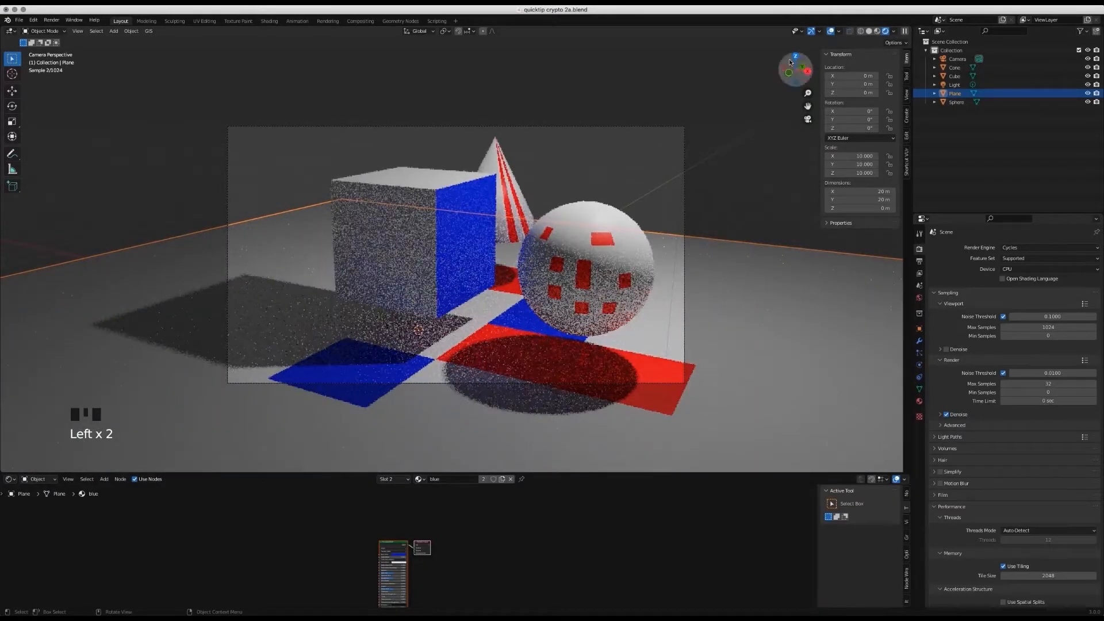
left_click(51, 19)
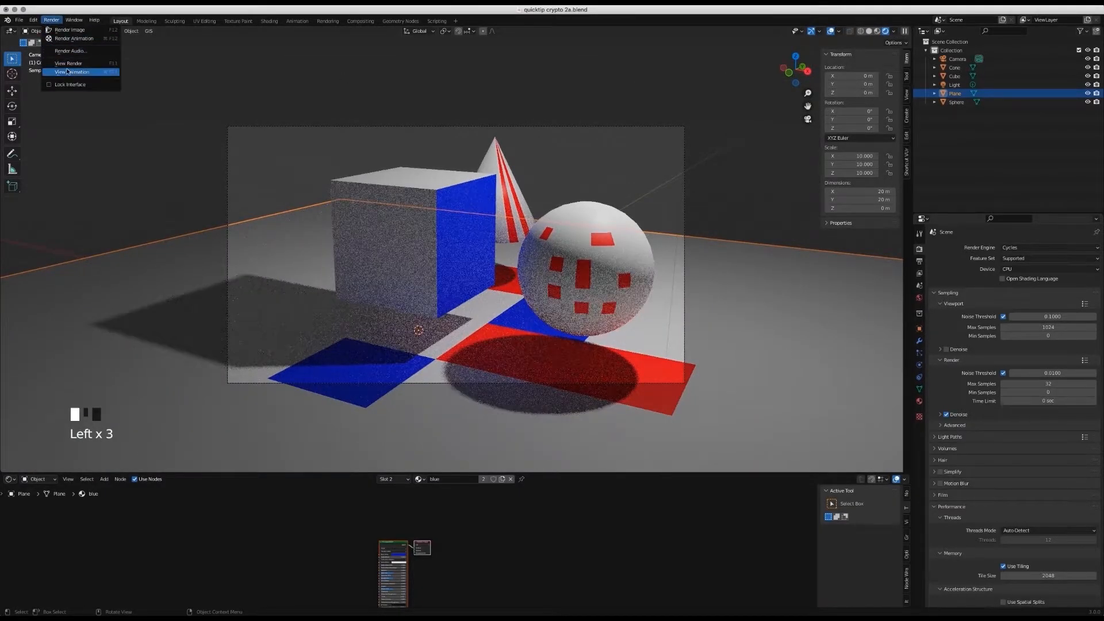
left_click(69, 62)
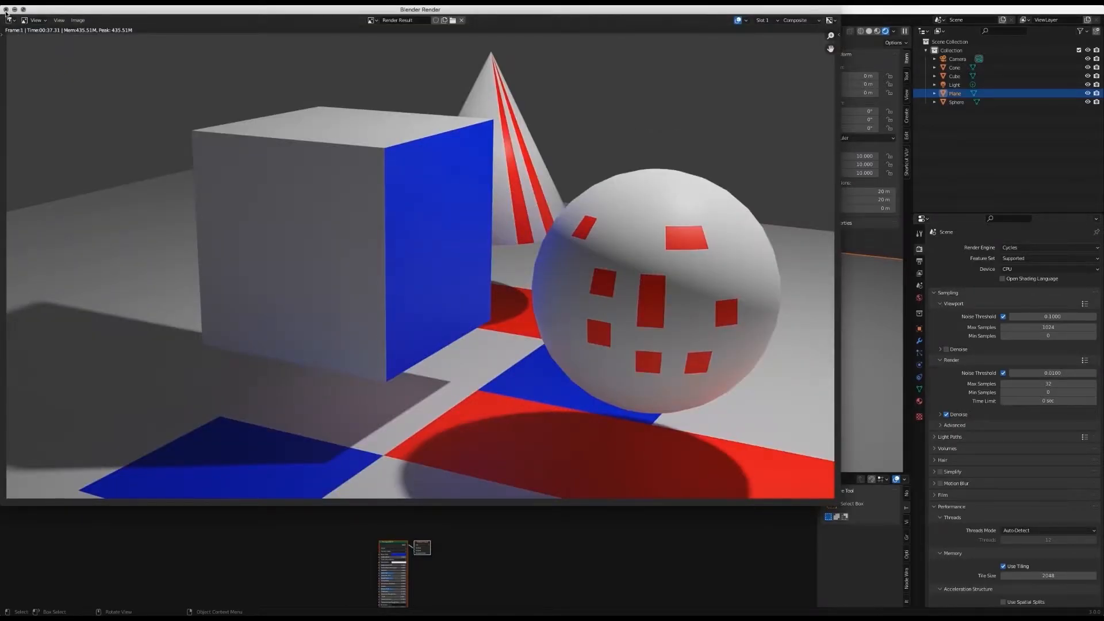
In Compositing, add a Cryptomatte node (searched as 'crypto') plus a Viewer node on its output.
left_click(360, 21)
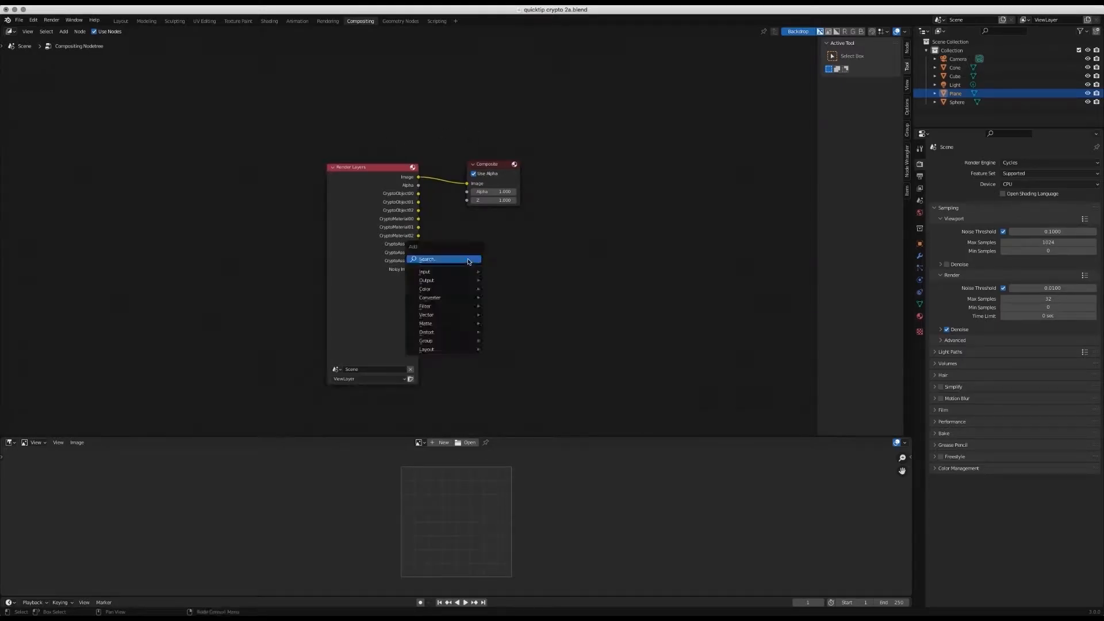
left_click(425, 272)
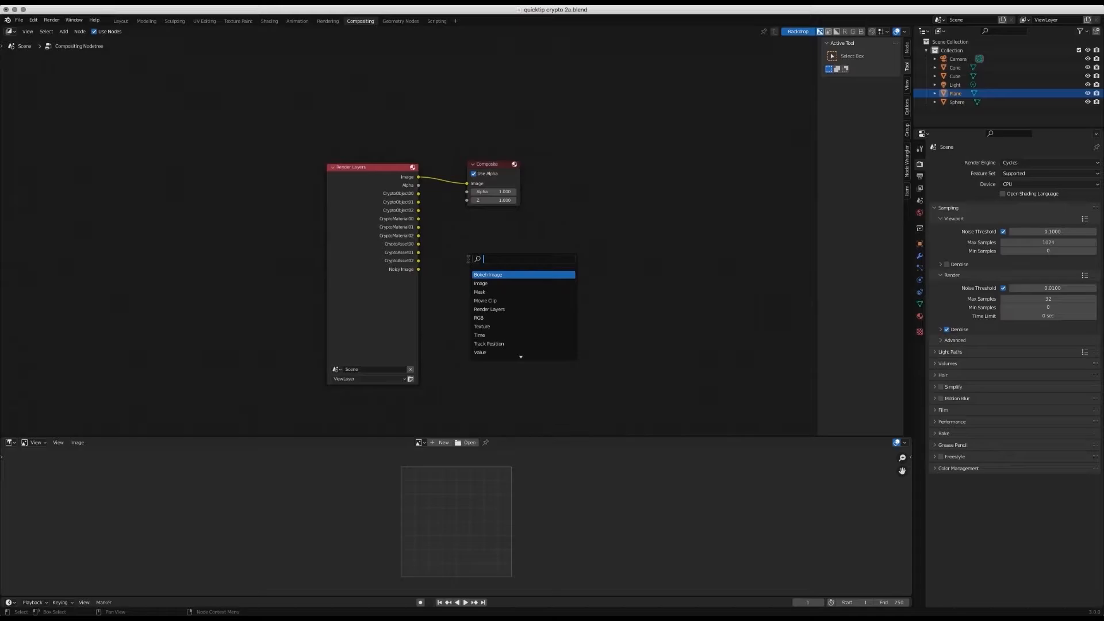
type("crypto")
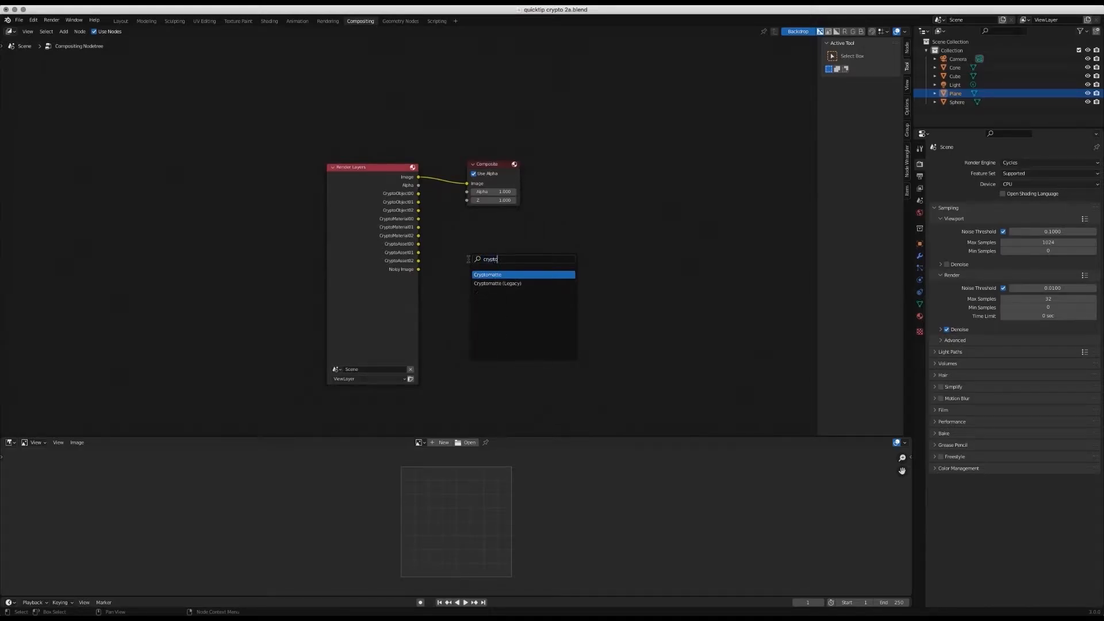
left_click(487, 275)
type("v")
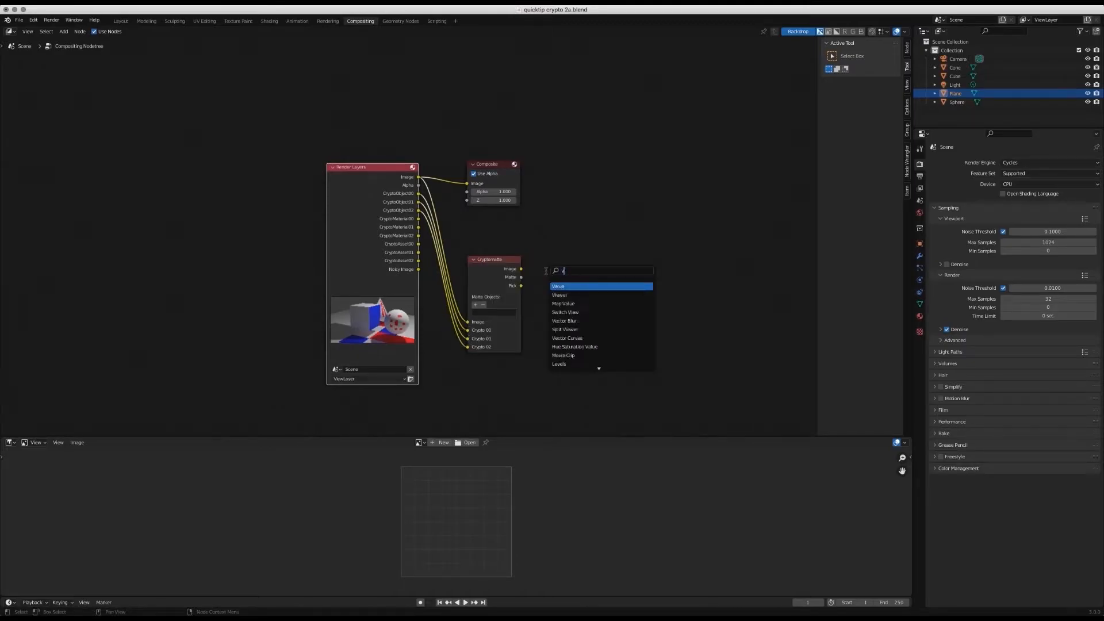
left_click(559, 294)
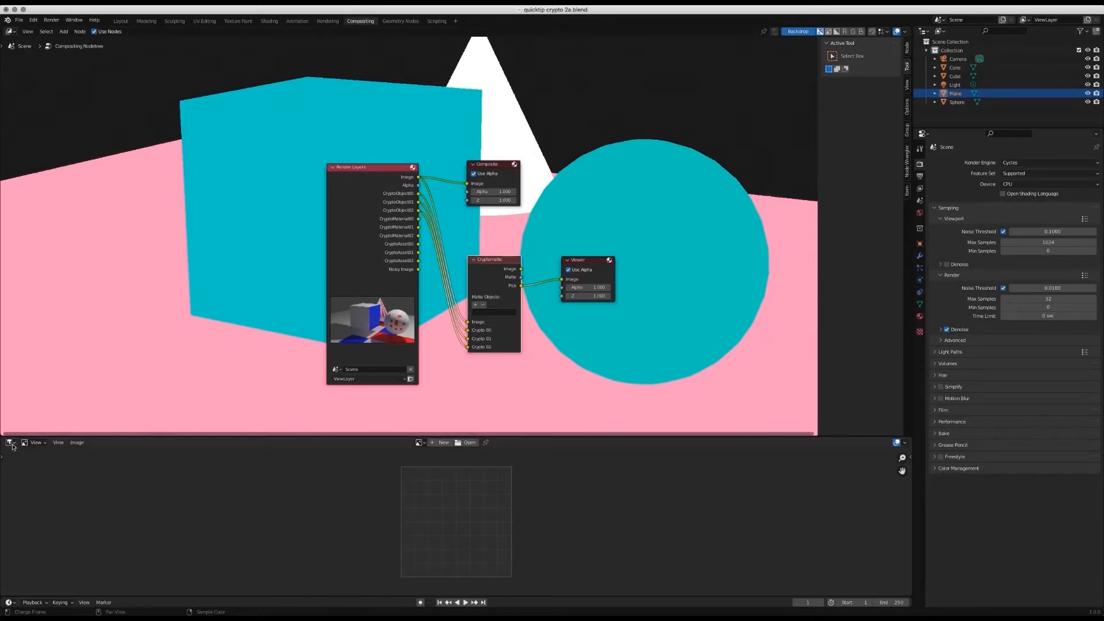
Display the Viewer Node output in the Image Editor and set the save format to JPEG.
left_click(10, 442)
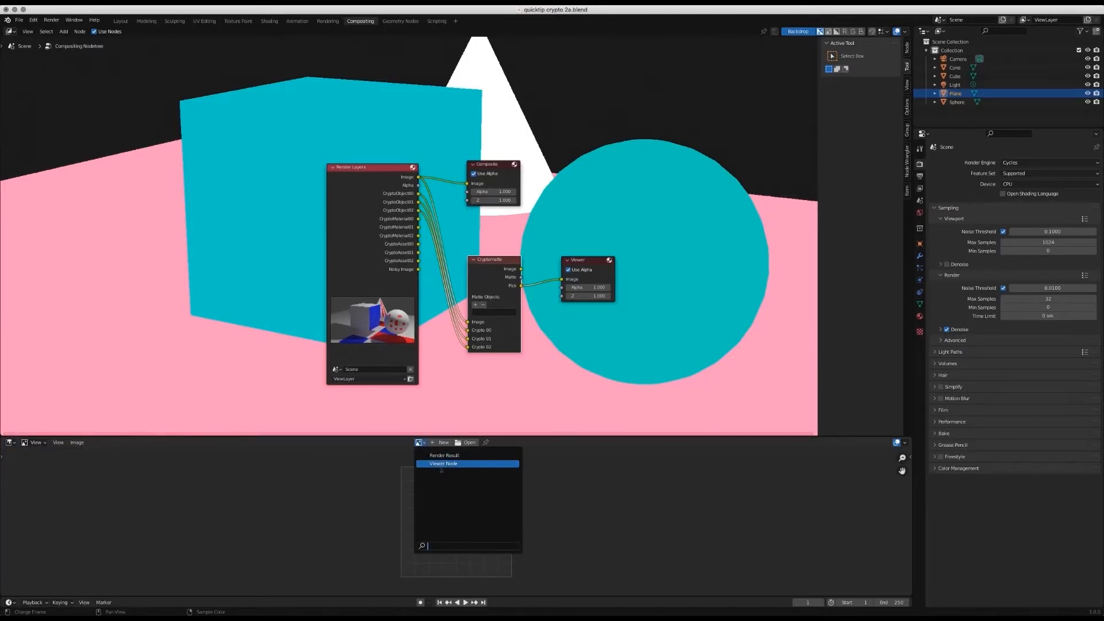
left_click(445, 463)
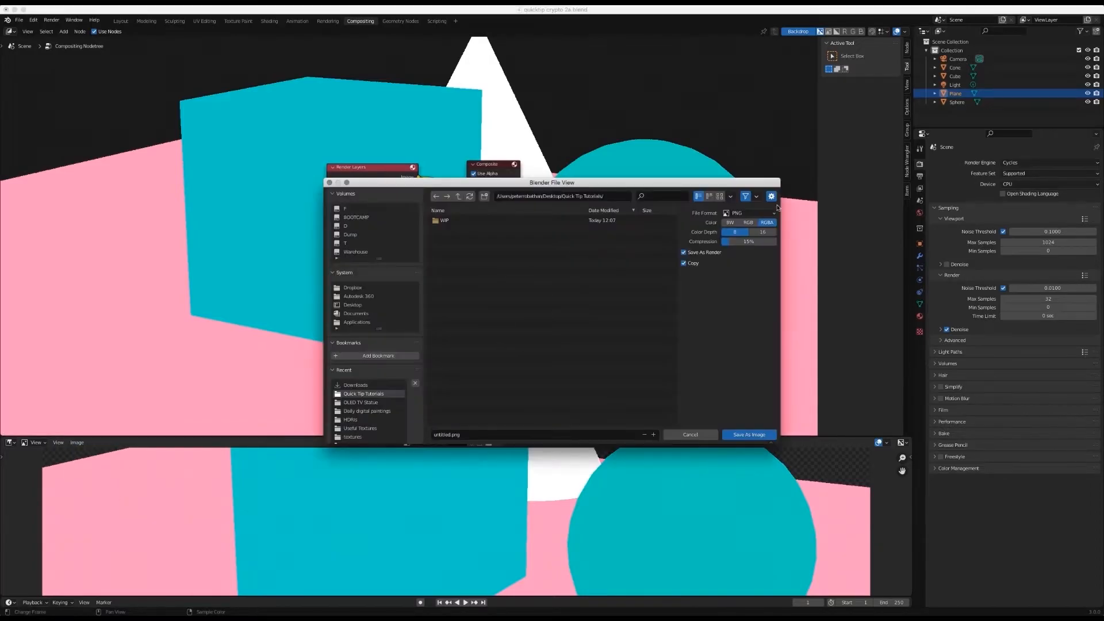
left_click(748, 213)
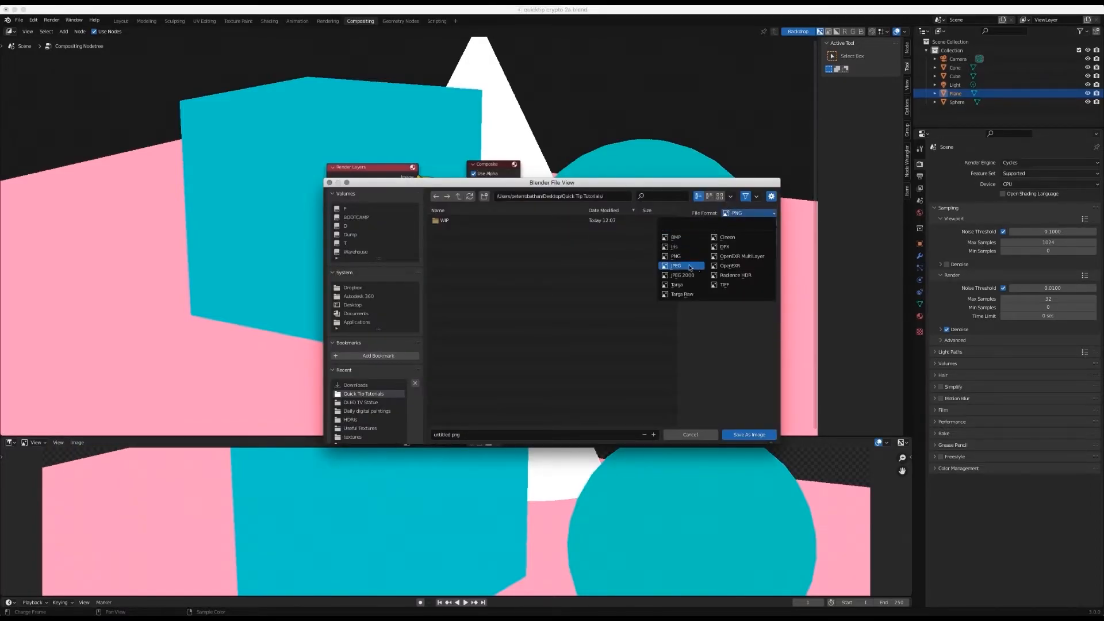
left_click(675, 265)
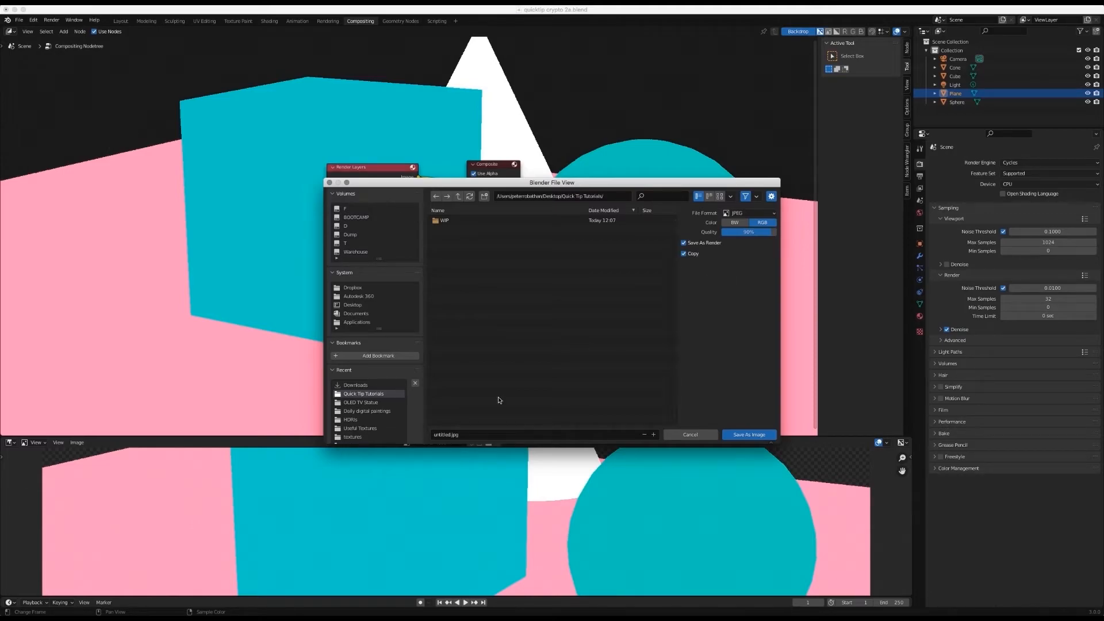
Name the file 'cryptomatte object test 1' and save the image.
left_click(451, 435)
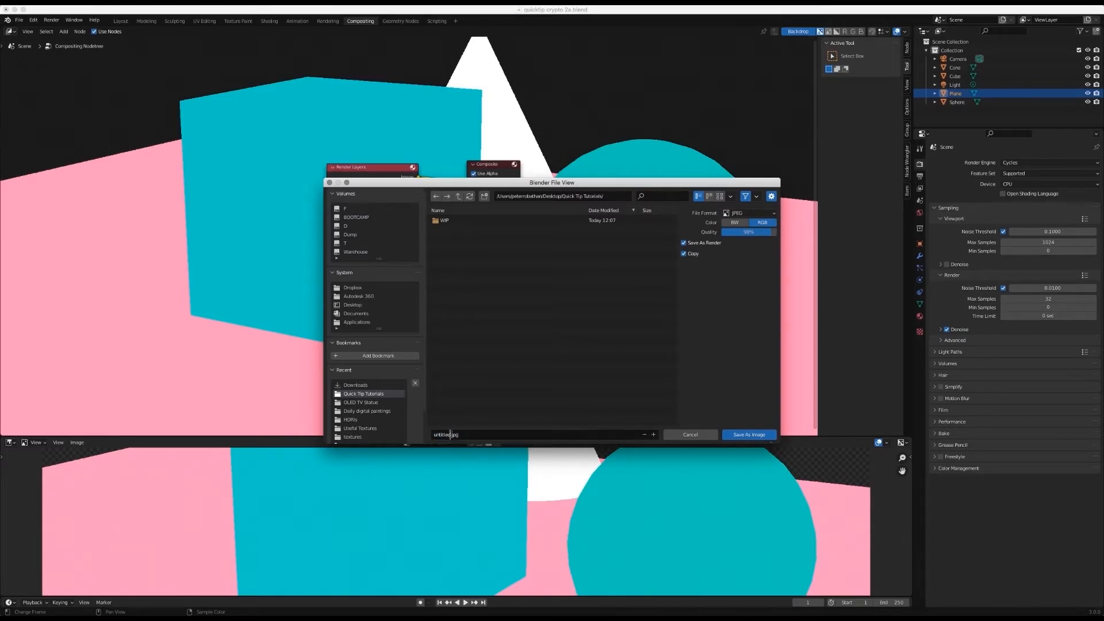
double_click(444, 435)
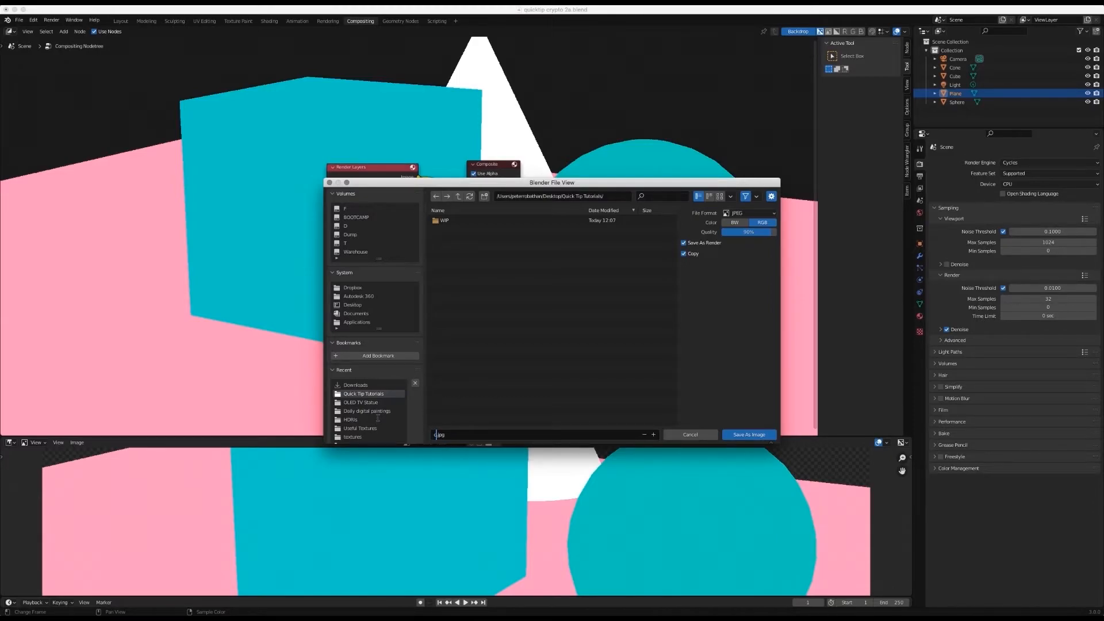
type("cryptomatte")
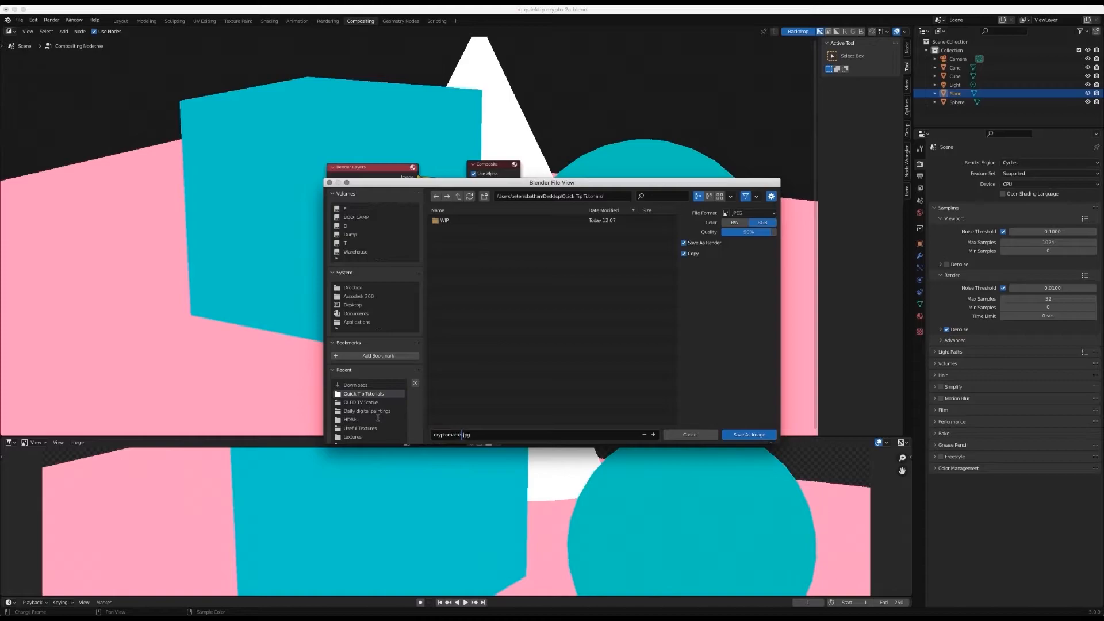
type("object test 1")
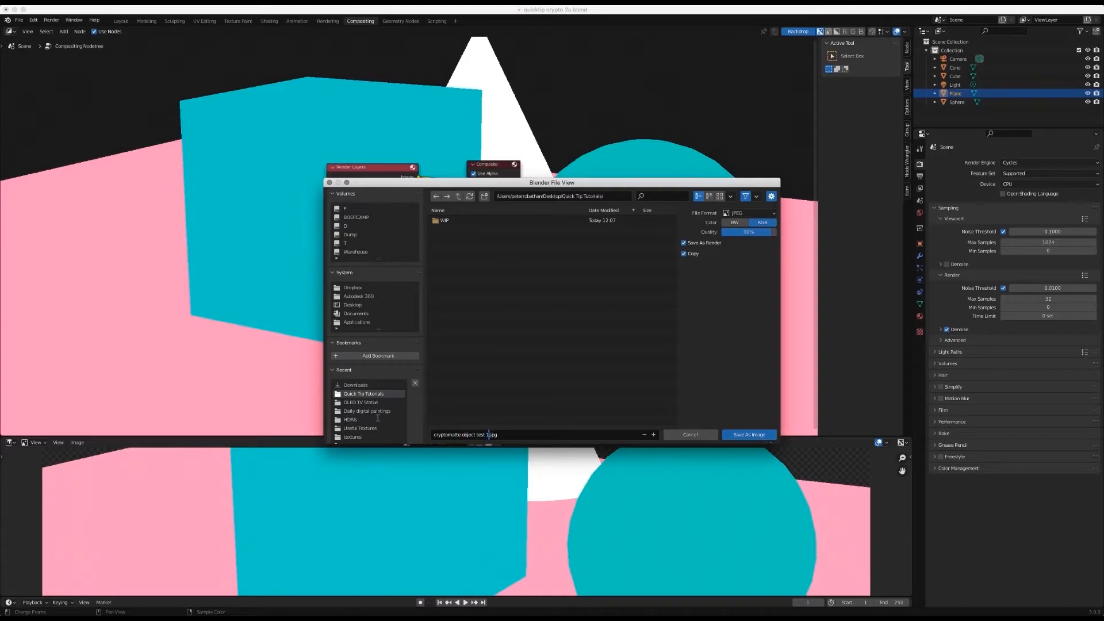
left_click(748, 434)
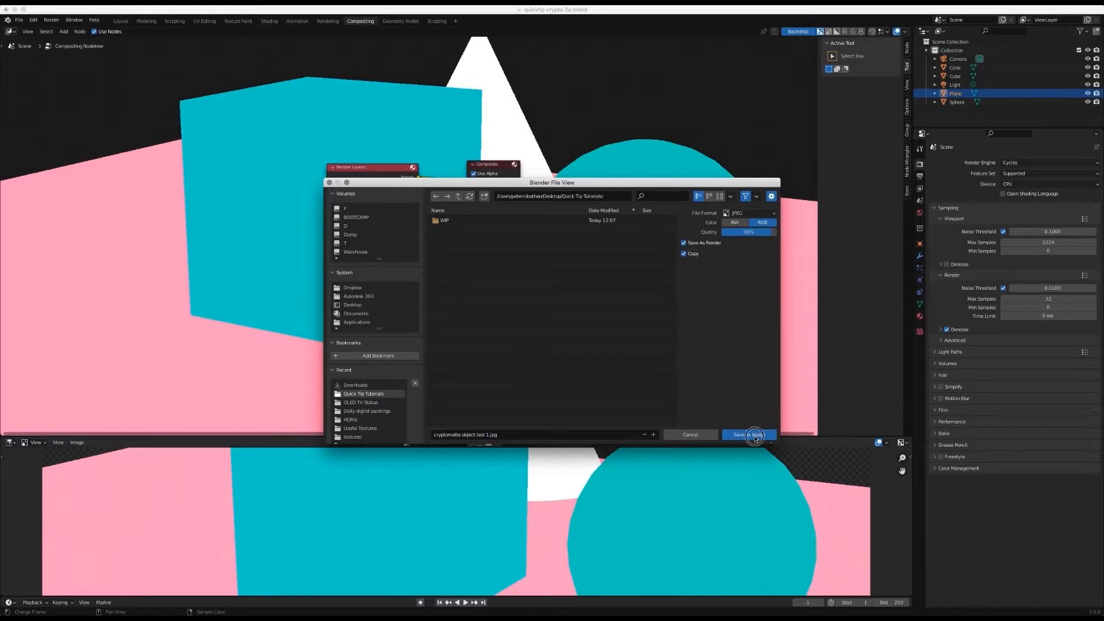
left_click(747, 435)
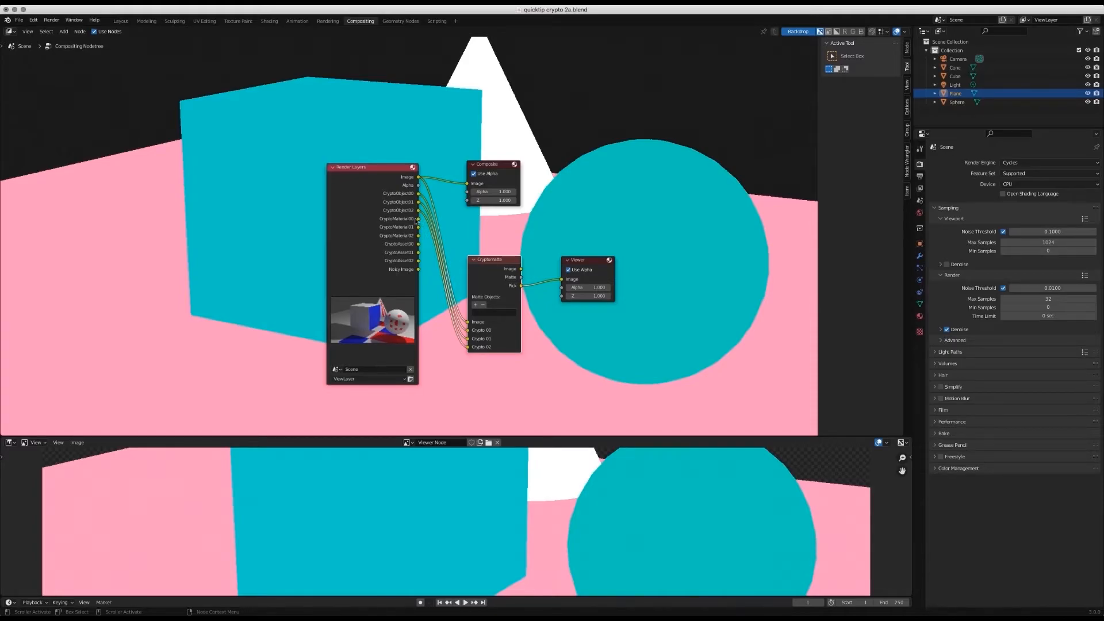
mouse_move(416, 221)
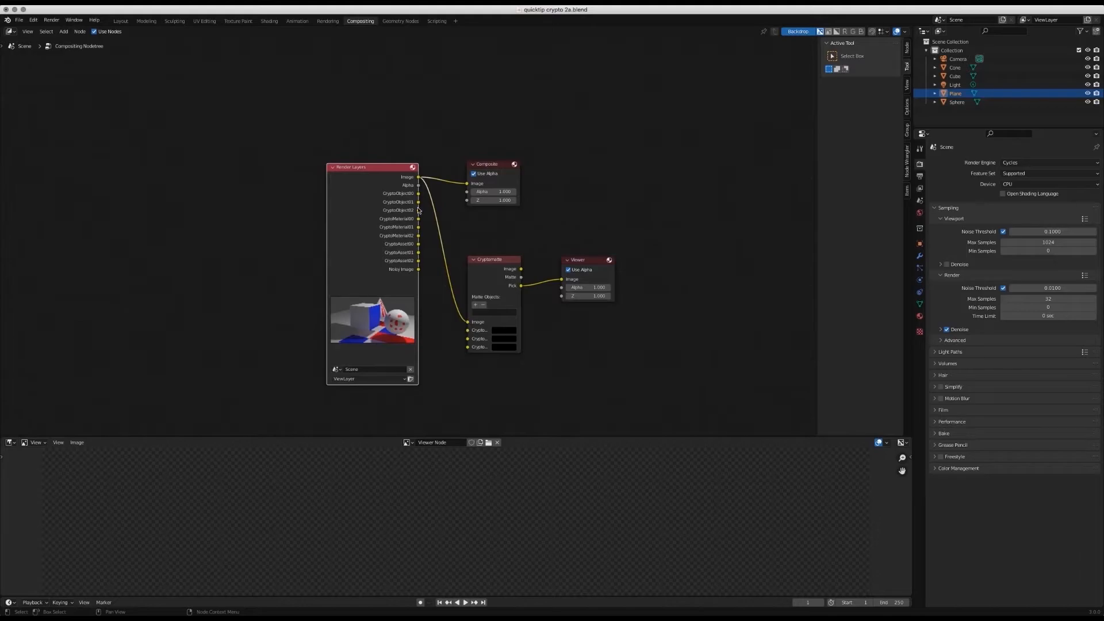
Feed a material pass into Cryptomatte and save the matte as 'cryptomatte material test 1'.
left_click_drag(419, 210, 468, 331)
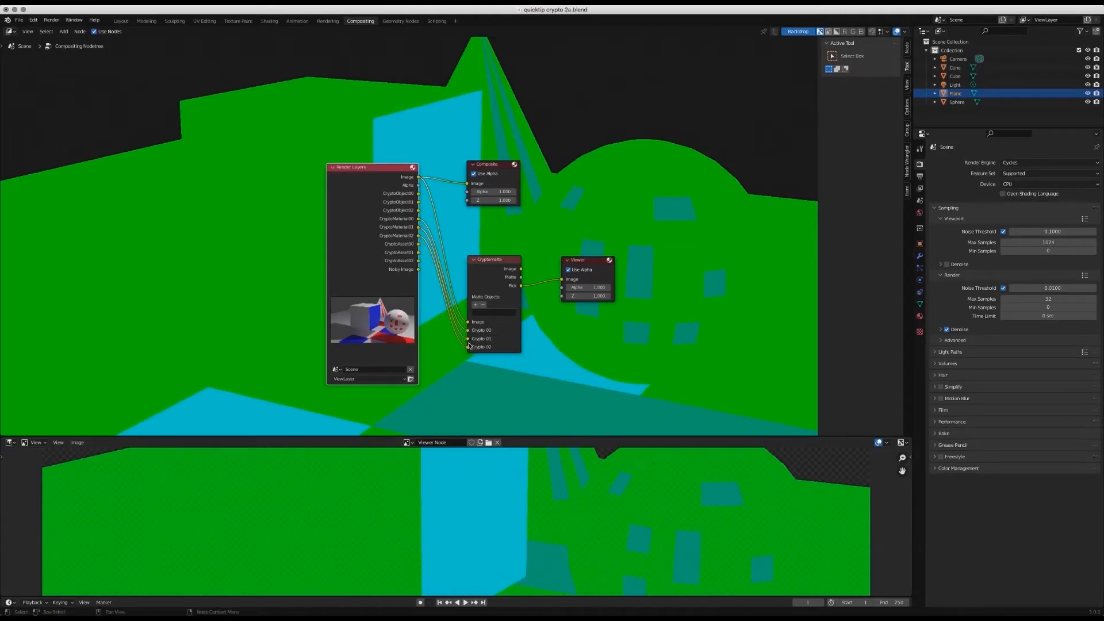
left_click(77, 442)
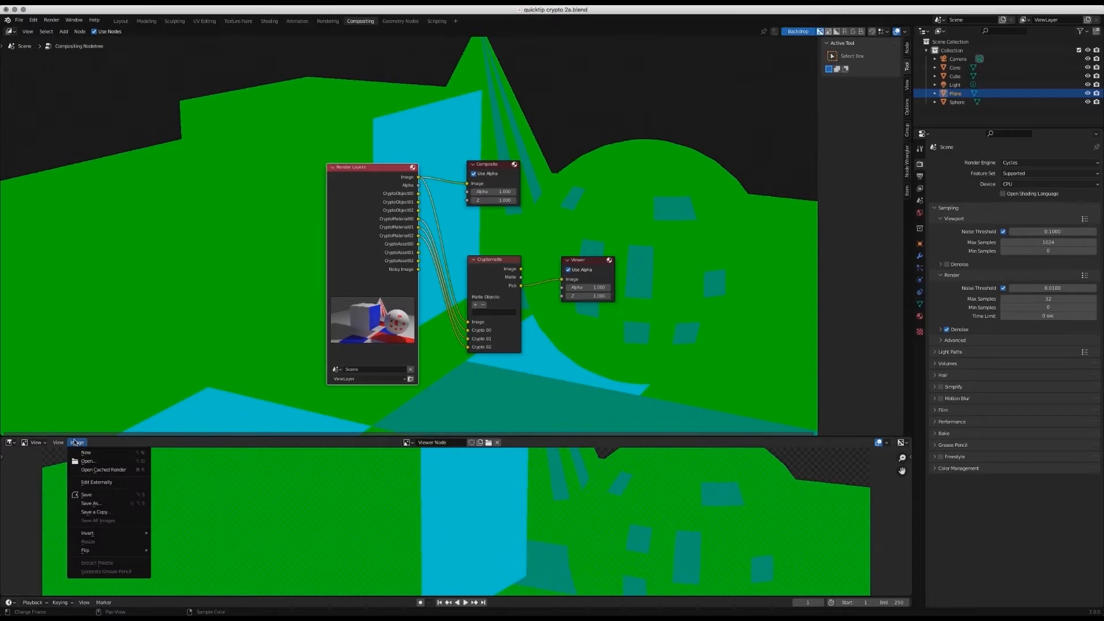
left_click(91, 503)
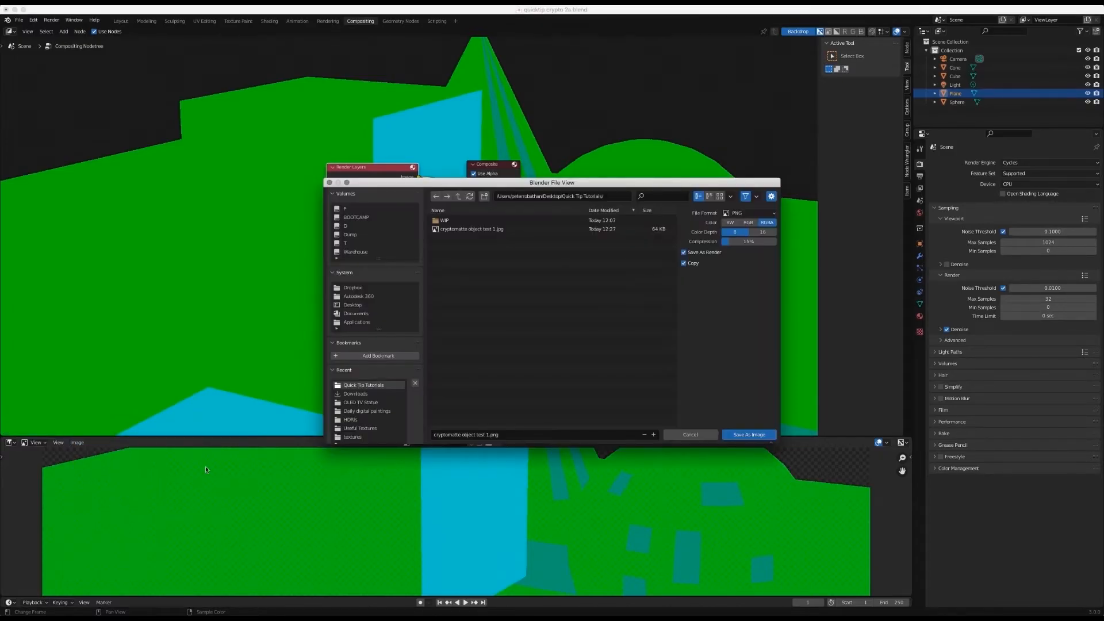
left_click(471, 229)
type("material")
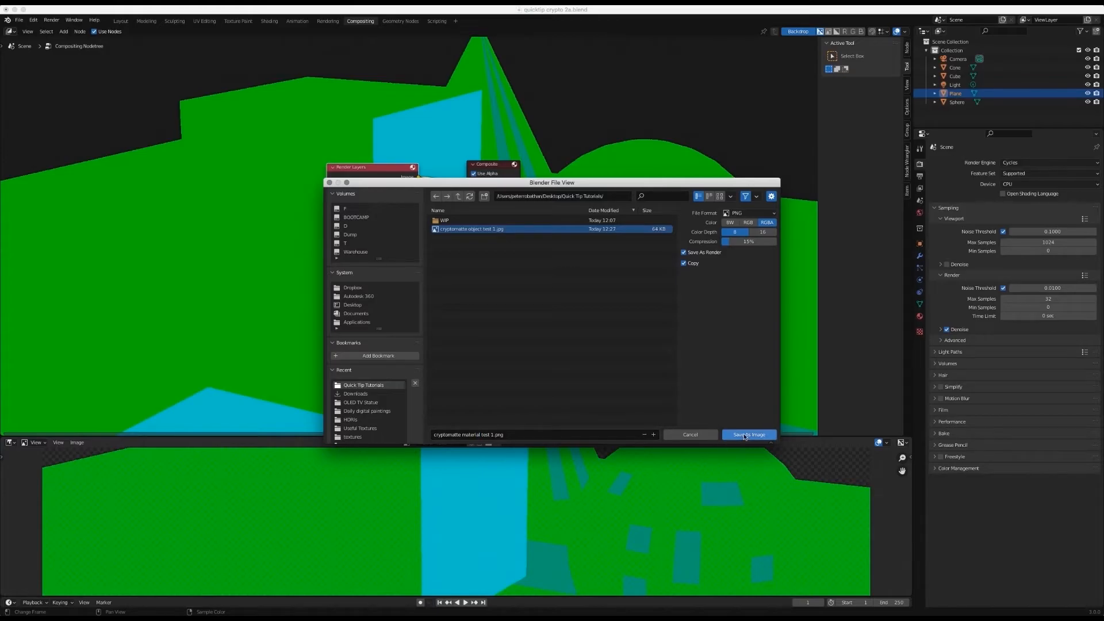
left_click(746, 213)
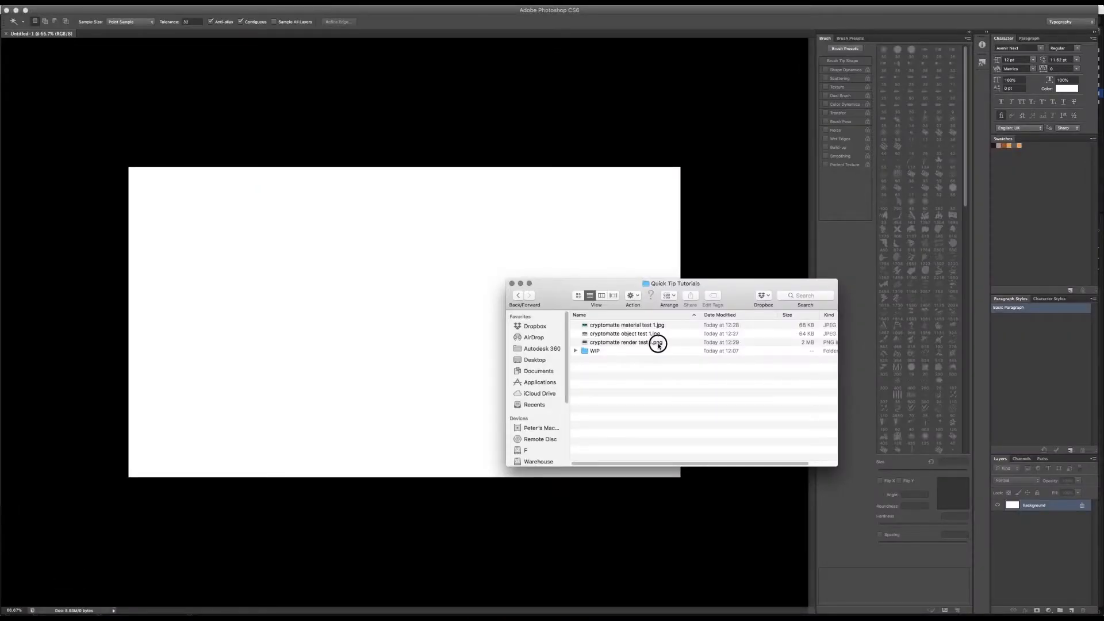
Bring in the render and both matte images as layers, toggling their visibility to compare.
left_click(625, 342)
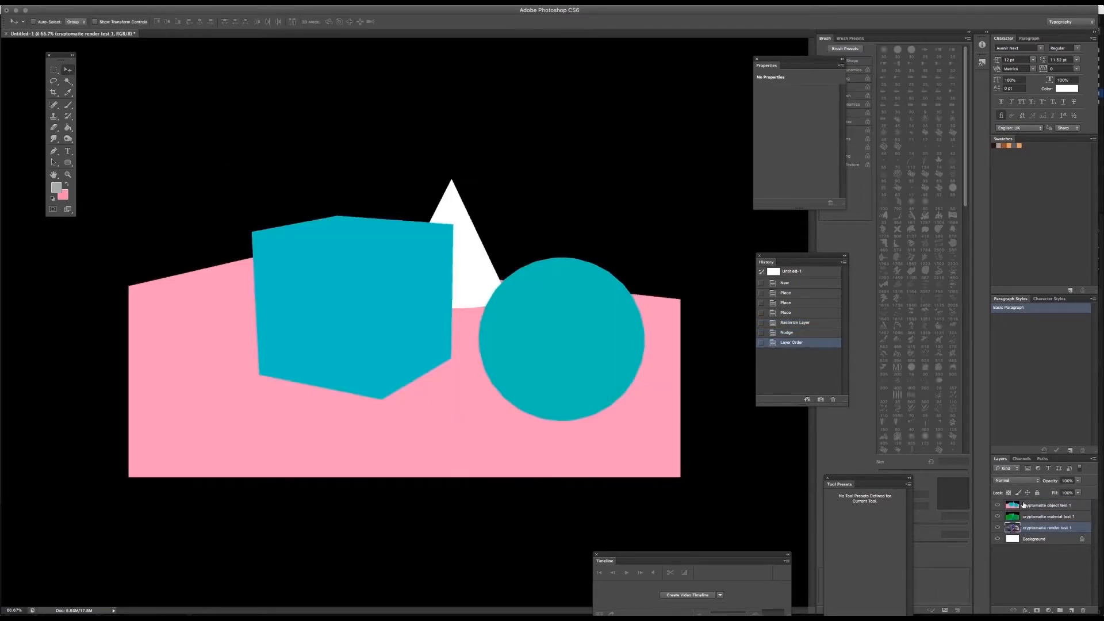
left_click(997, 505)
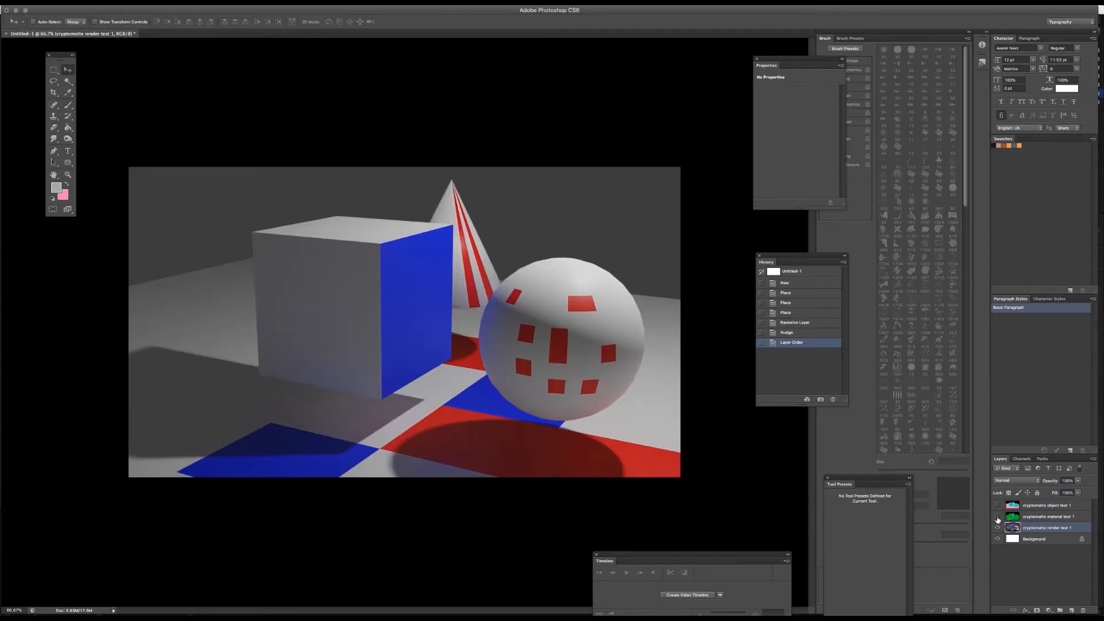
left_click(997, 504)
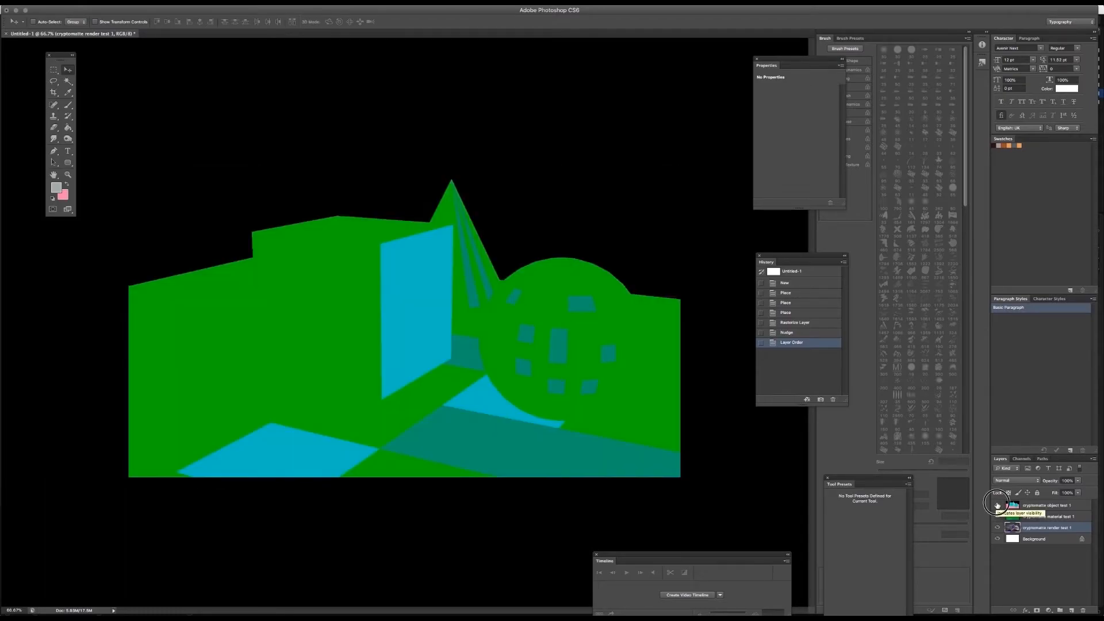
left_click(997, 505)
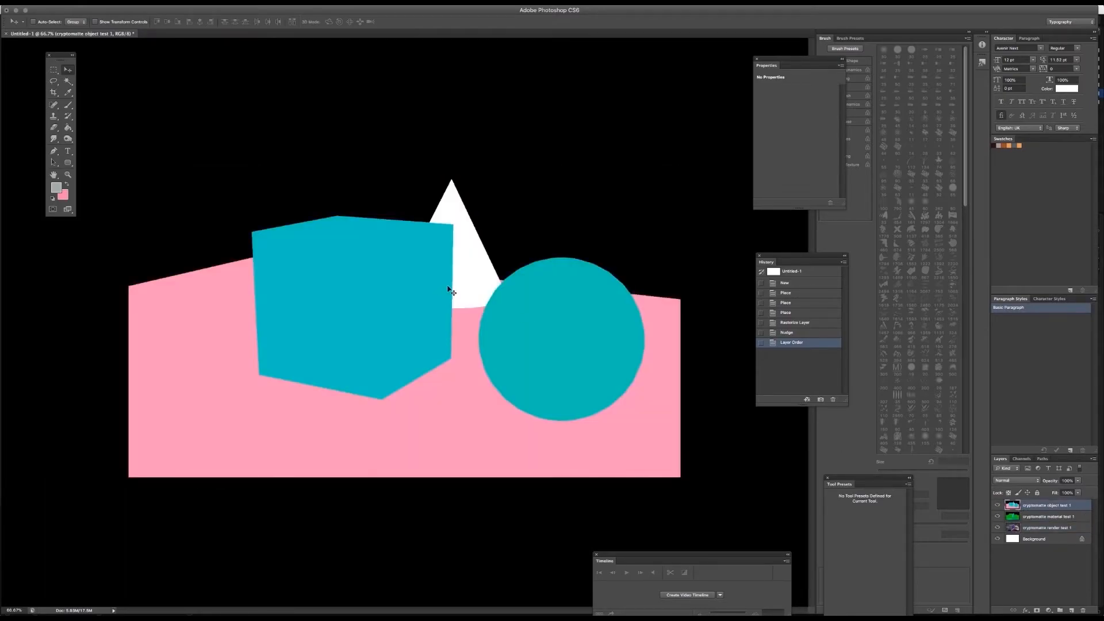
left_click(54, 81)
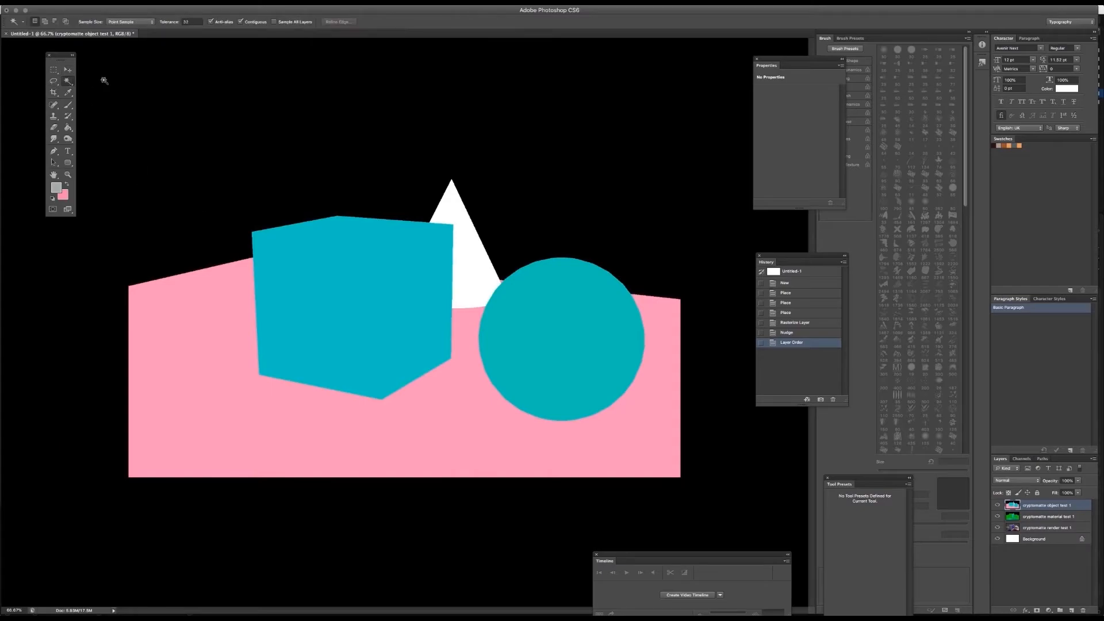
mouse_move(297, 282)
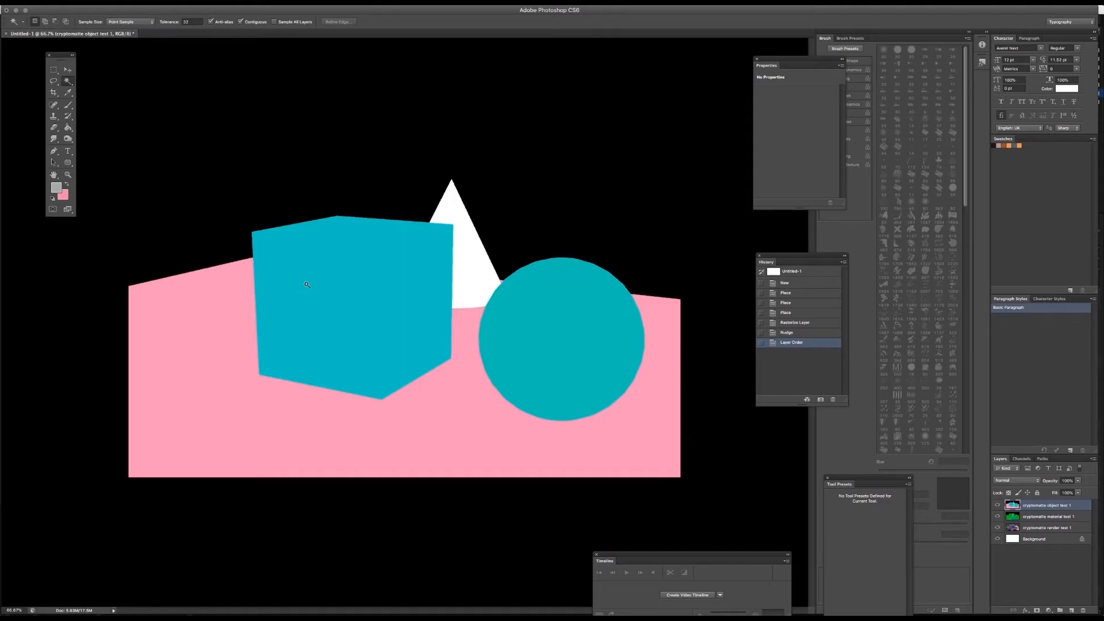
Magic Wand-select the cube in the object matte, then select the material matte layer.
left_click(440, 355)
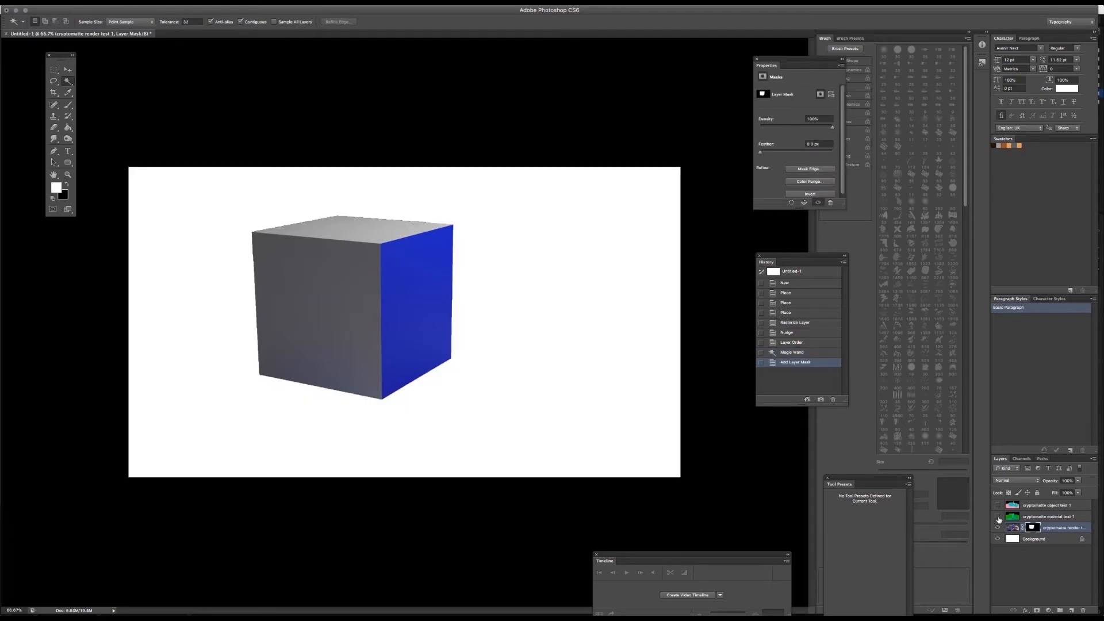
left_click(1049, 516)
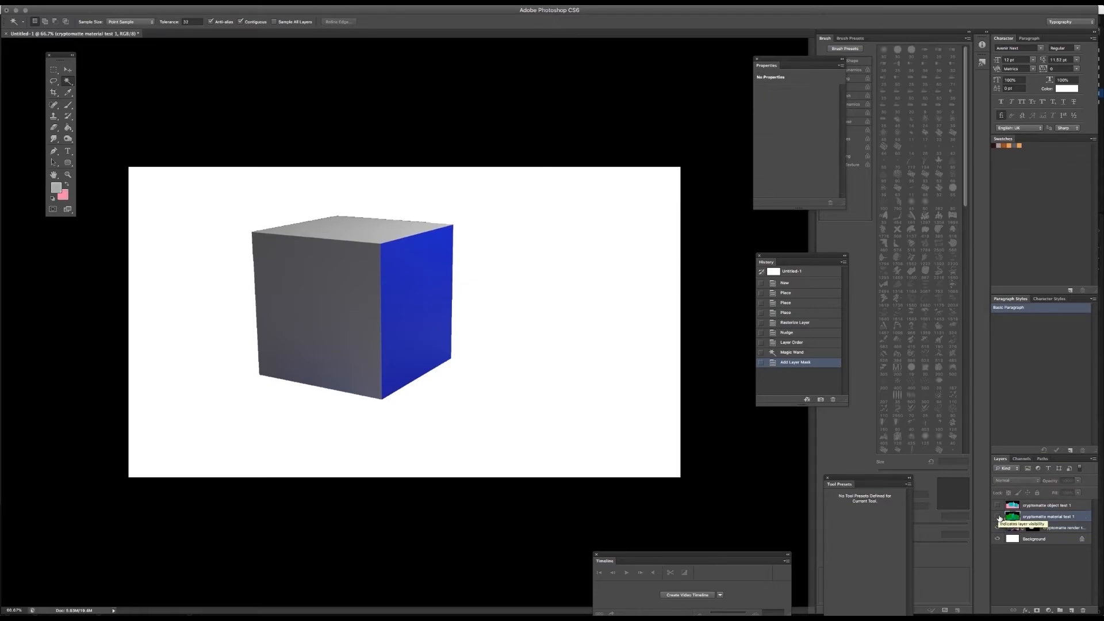
Add a Brightness/Contrast layer clipped to the cube render and select the material matte layer.
left_click(1045, 528)
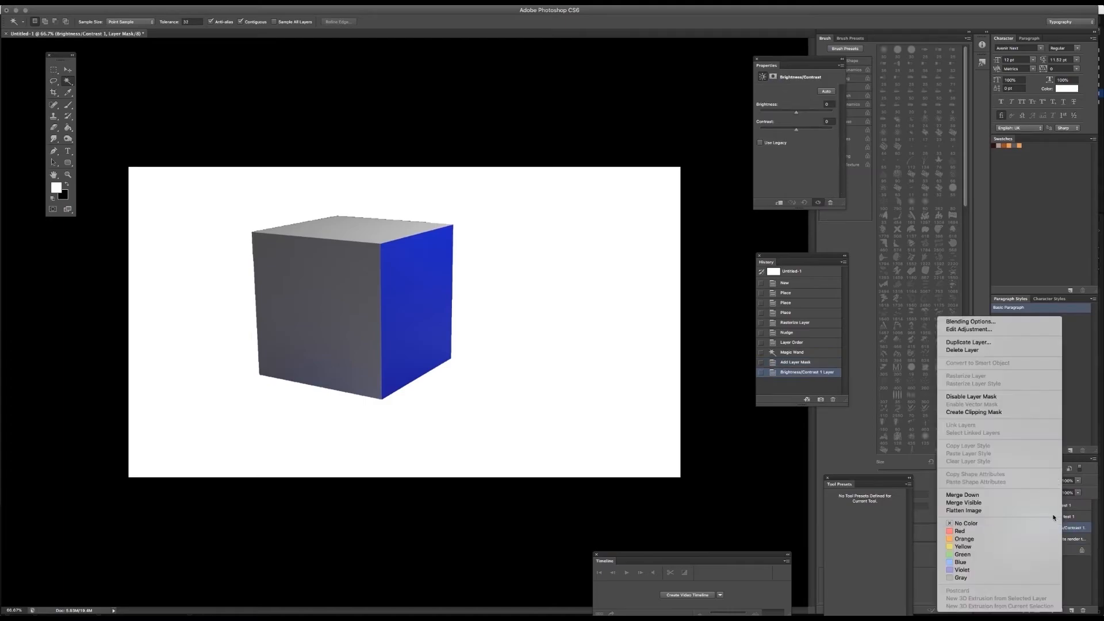
left_click(976, 411)
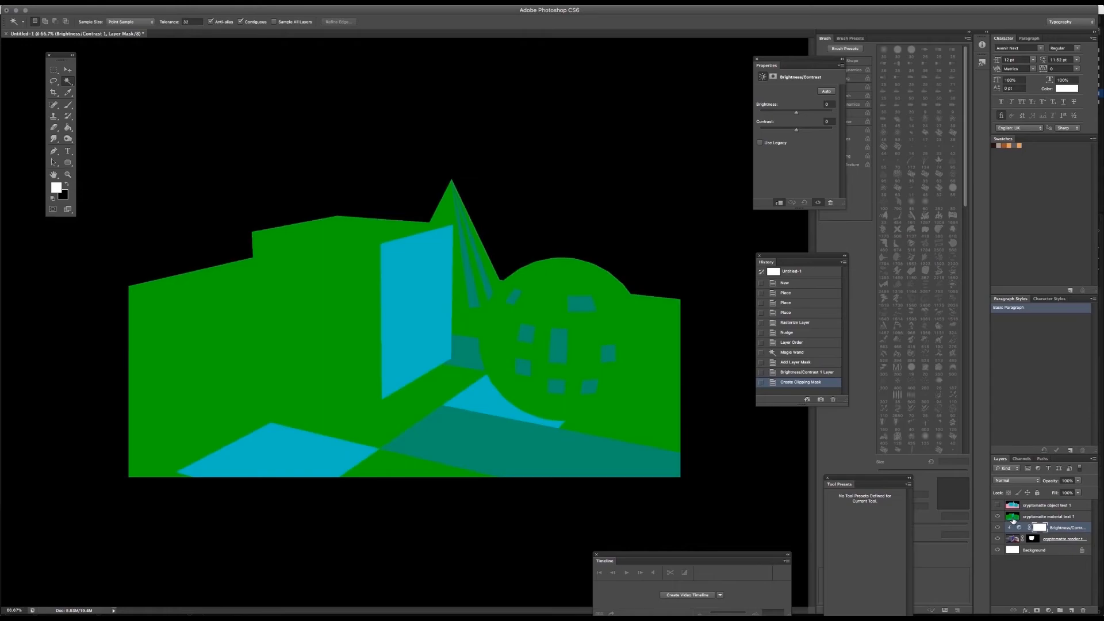
left_click(1048, 516)
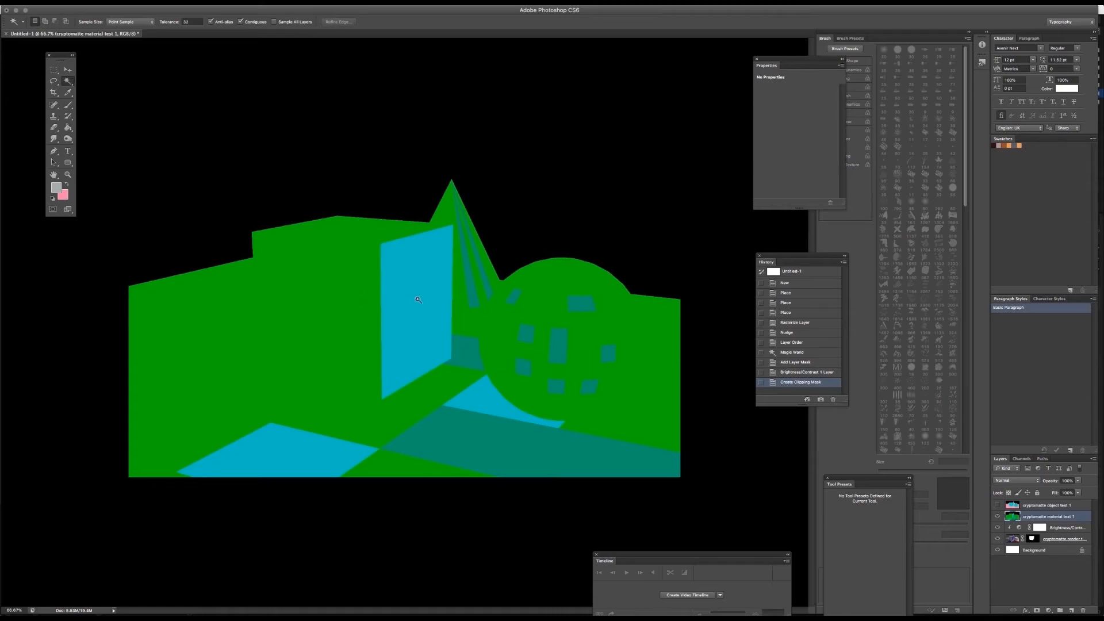
Magic Wand-select the cube's blue face in the material matte, then hide that matte layer.
left_click(417, 299)
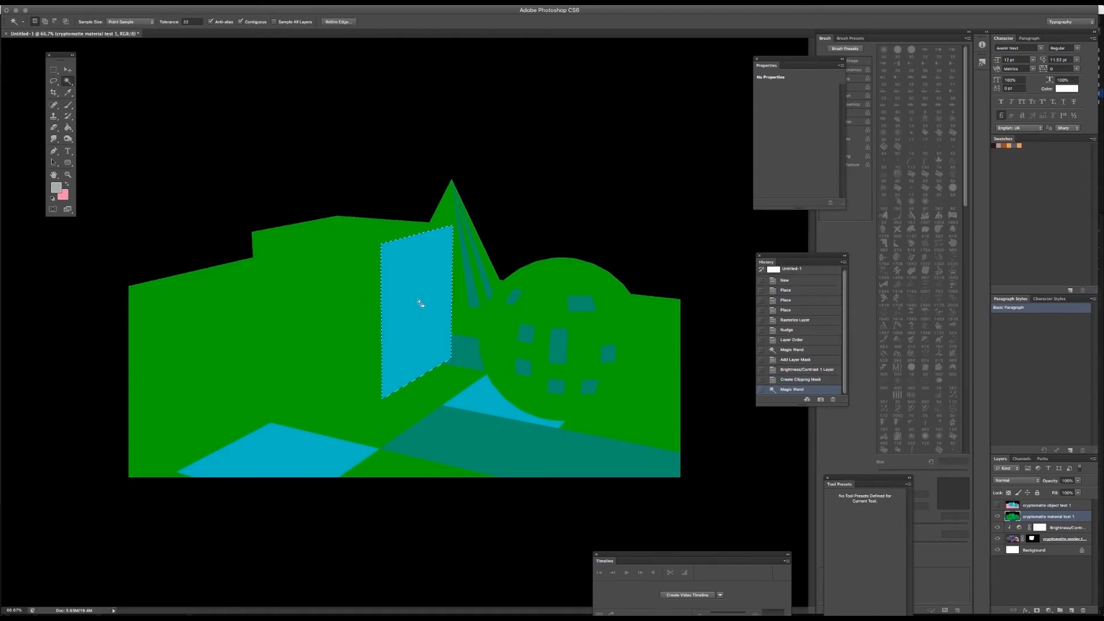
mouse_move(374, 252)
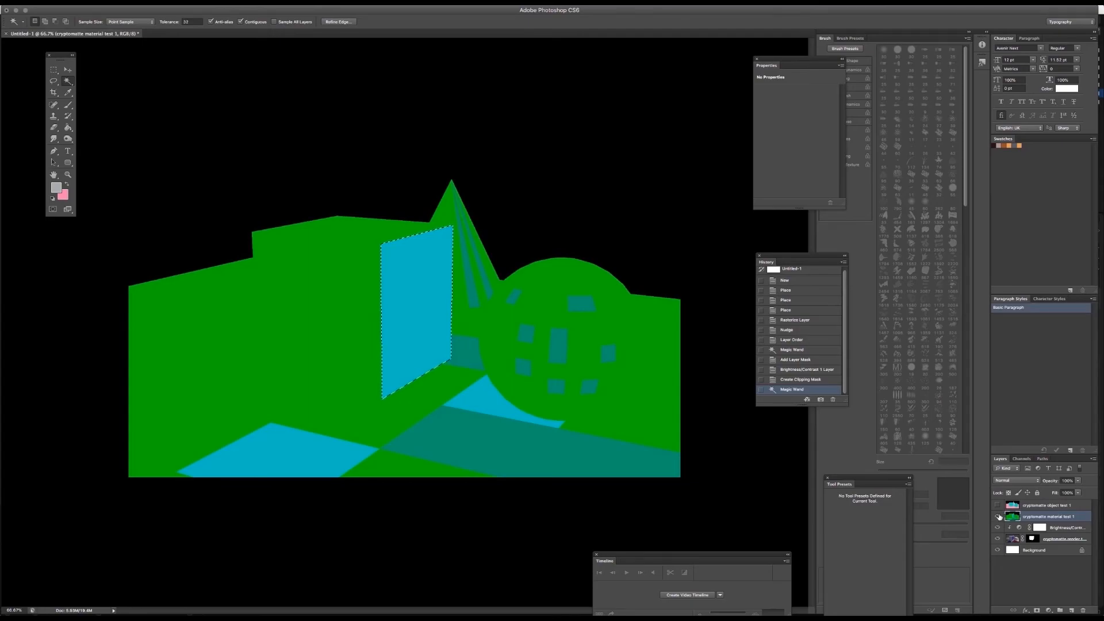
left_click(997, 517)
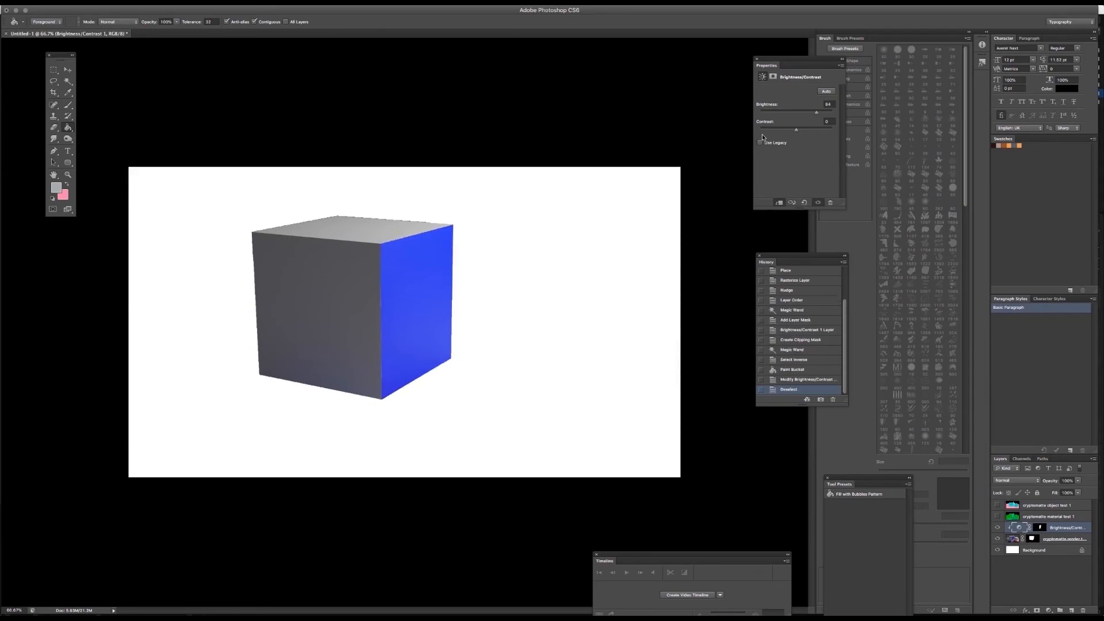
Lower the adjustment's Brightness to about -101, darkening the blue face.
left_click_drag(834, 112, 815, 116)
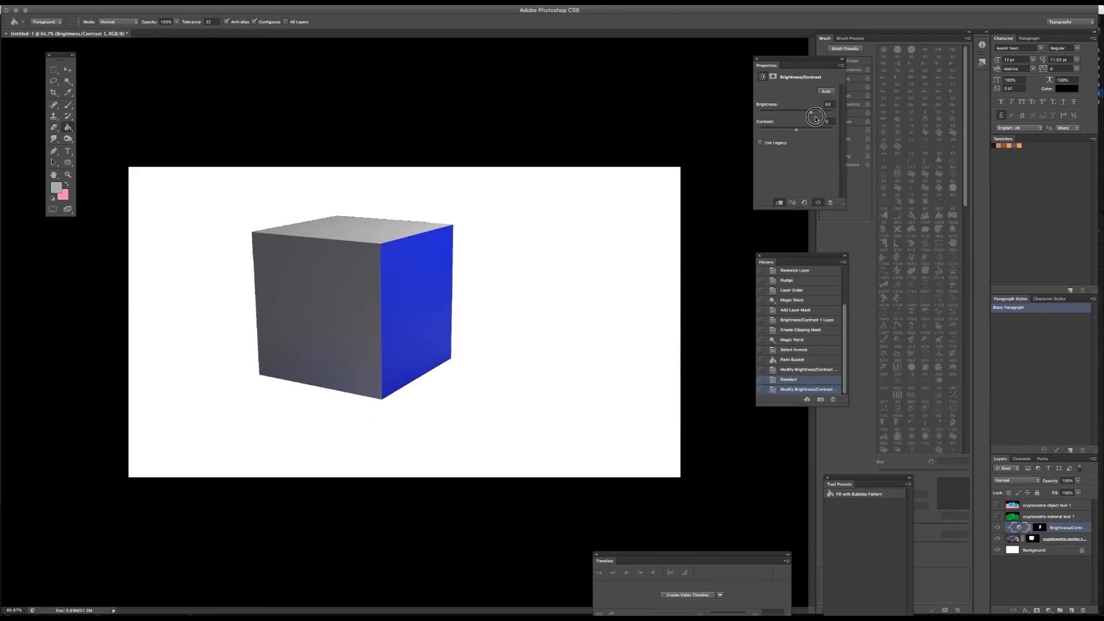
left_click_drag(814, 116, 765, 125)
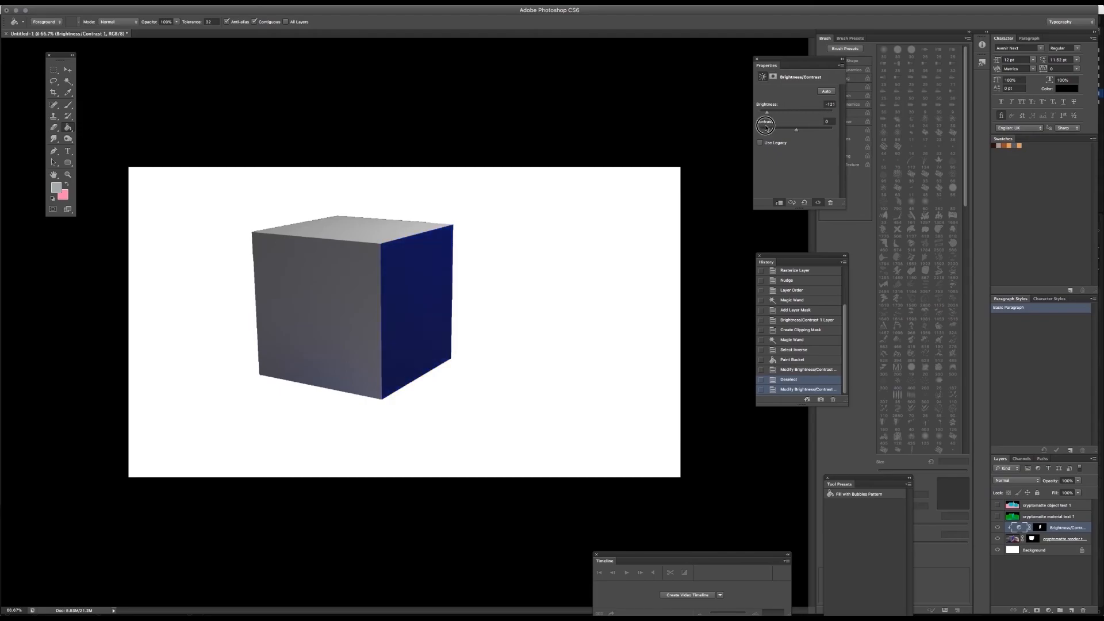